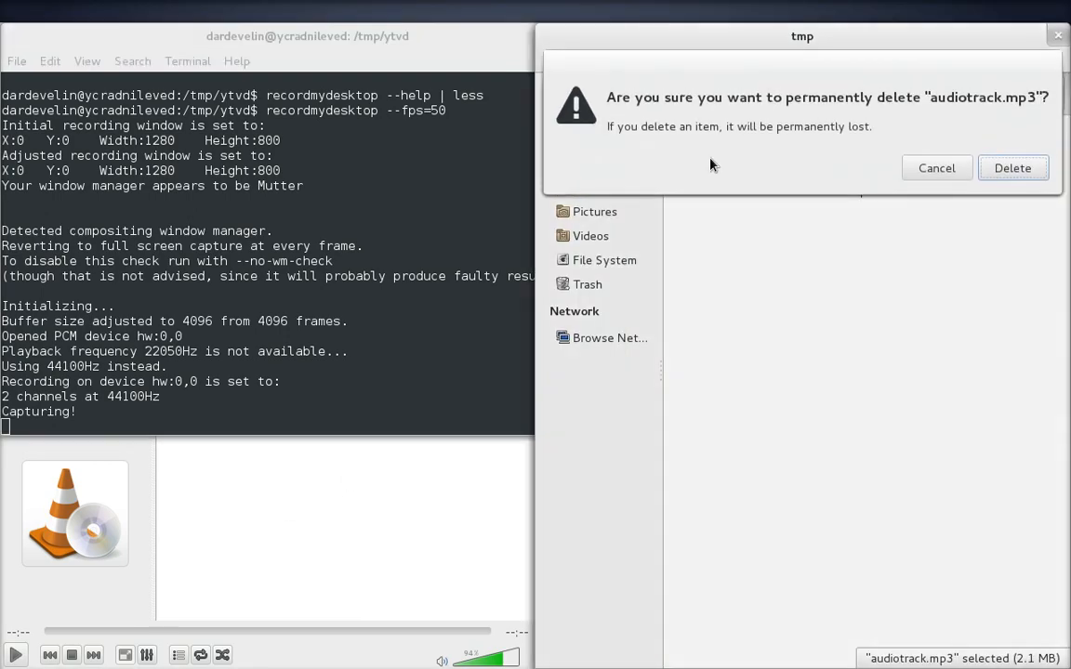
# Permanently delete the old audiotrack.mp3, leaving only MysticFreedomRun.mp4 in tmp
pyautogui.click(1011, 167)
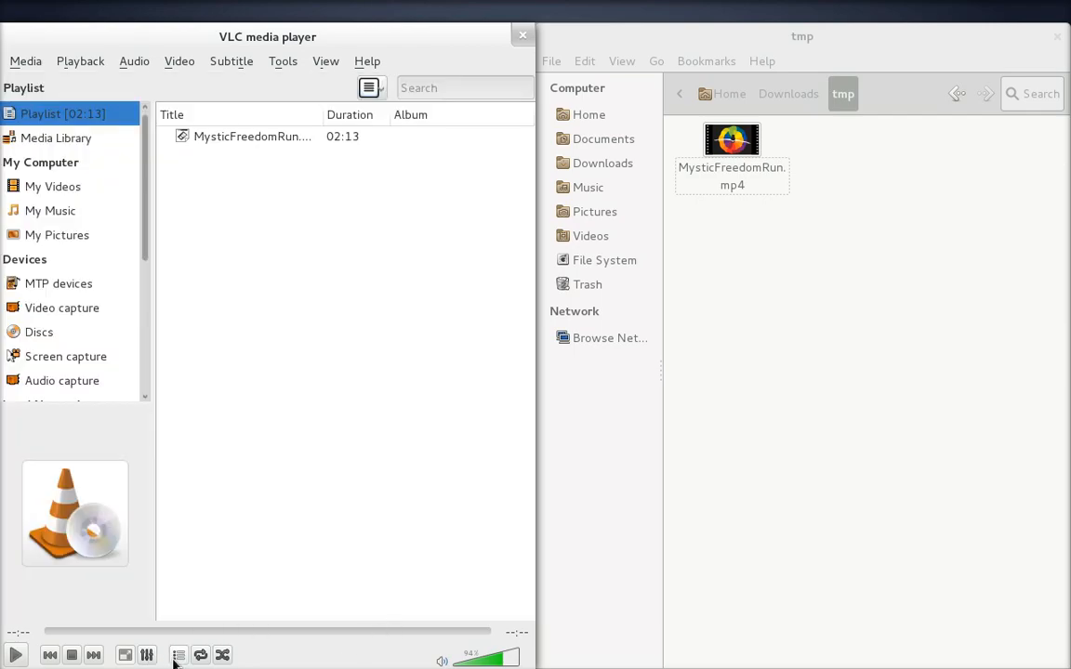
# Start Convert/Save on the MysticFreedomRun.mp4 playlist entry and choose the Audio - MP3 profile
pyautogui.click(251, 138)
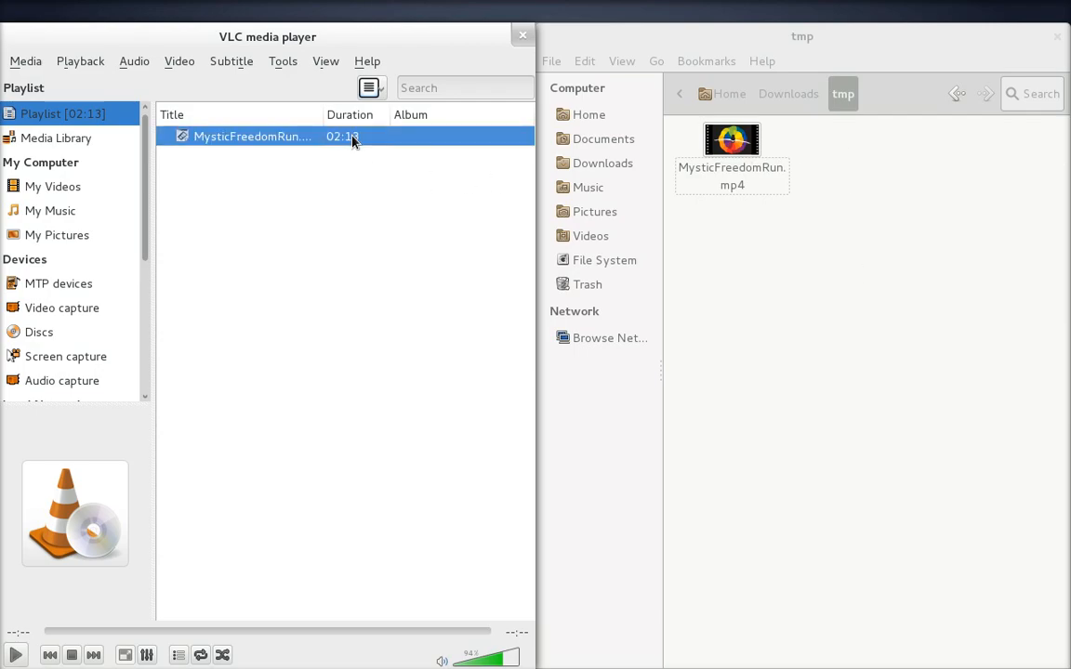
pyautogui.rightClick(253, 137)
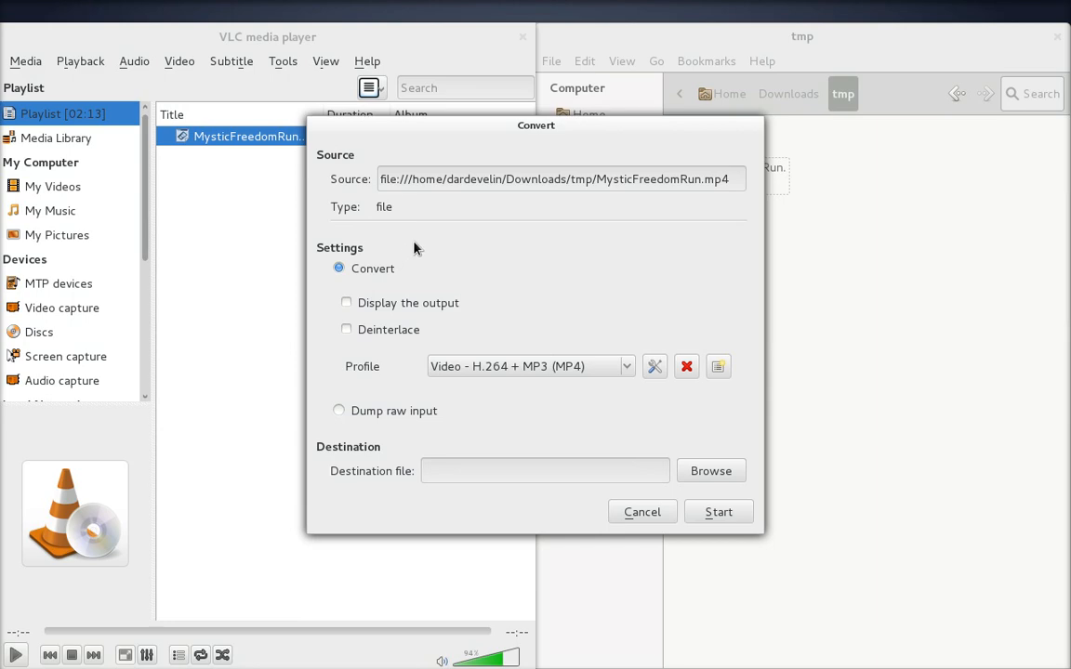
pyautogui.moveTo(476, 379)
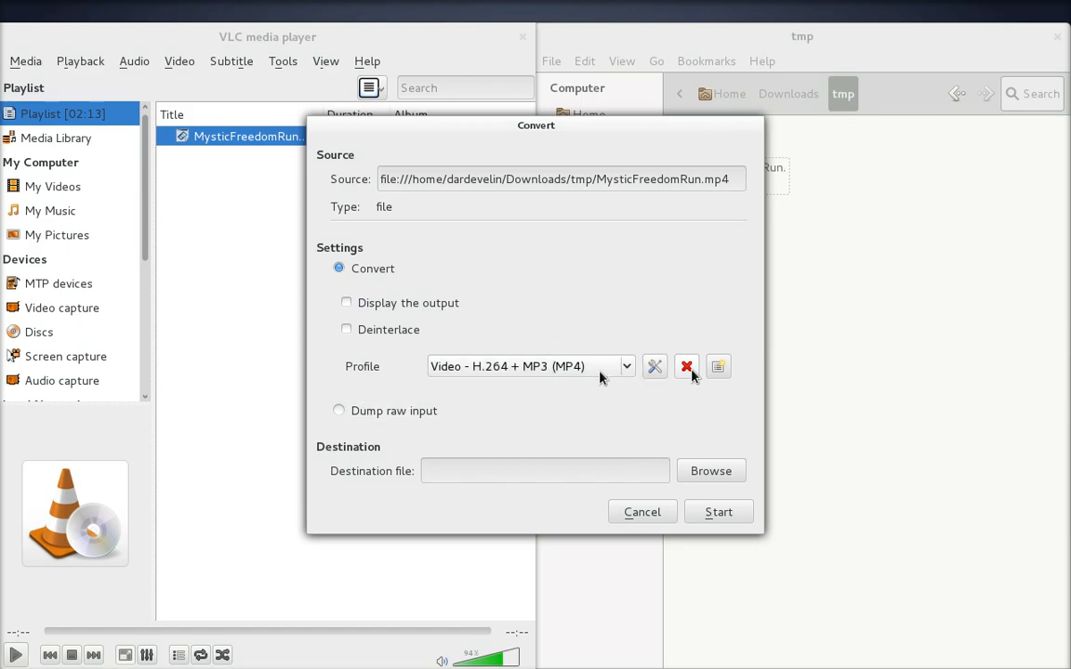
pyautogui.click(625, 364)
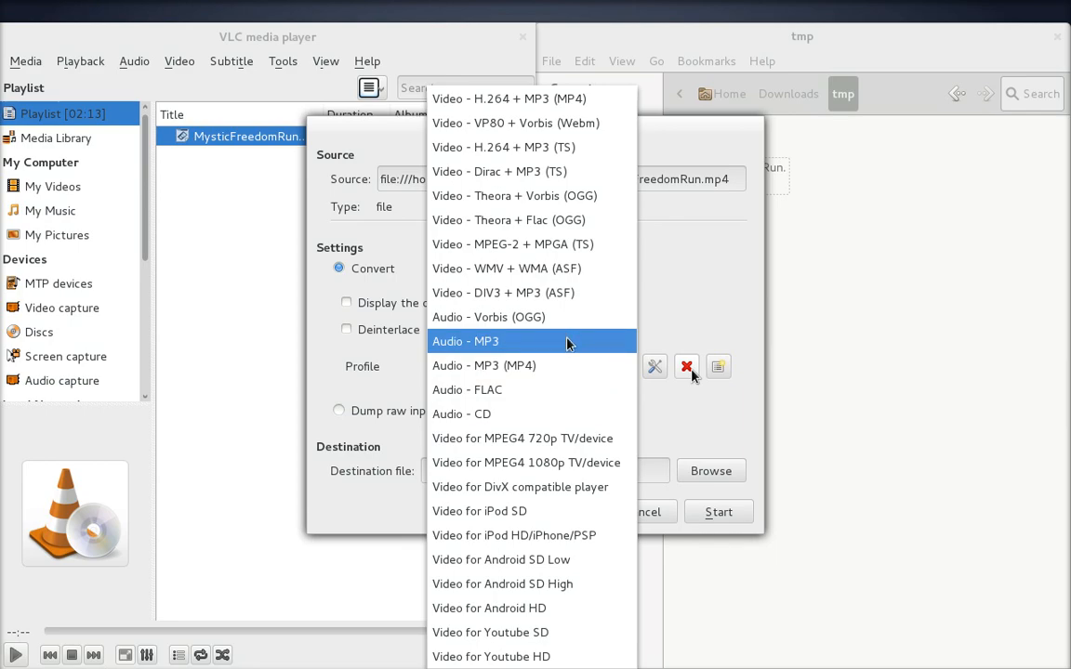
pyautogui.click(464, 342)
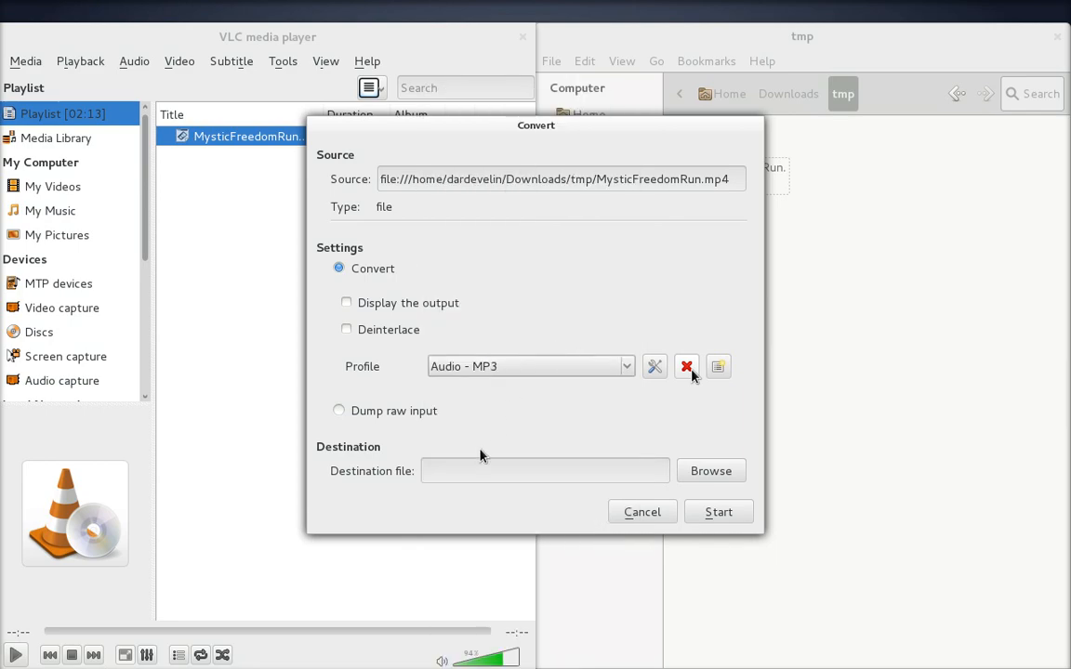
# Set the destination file to audio.mp3 inside Downloads/tmp
pyautogui.click(710, 471)
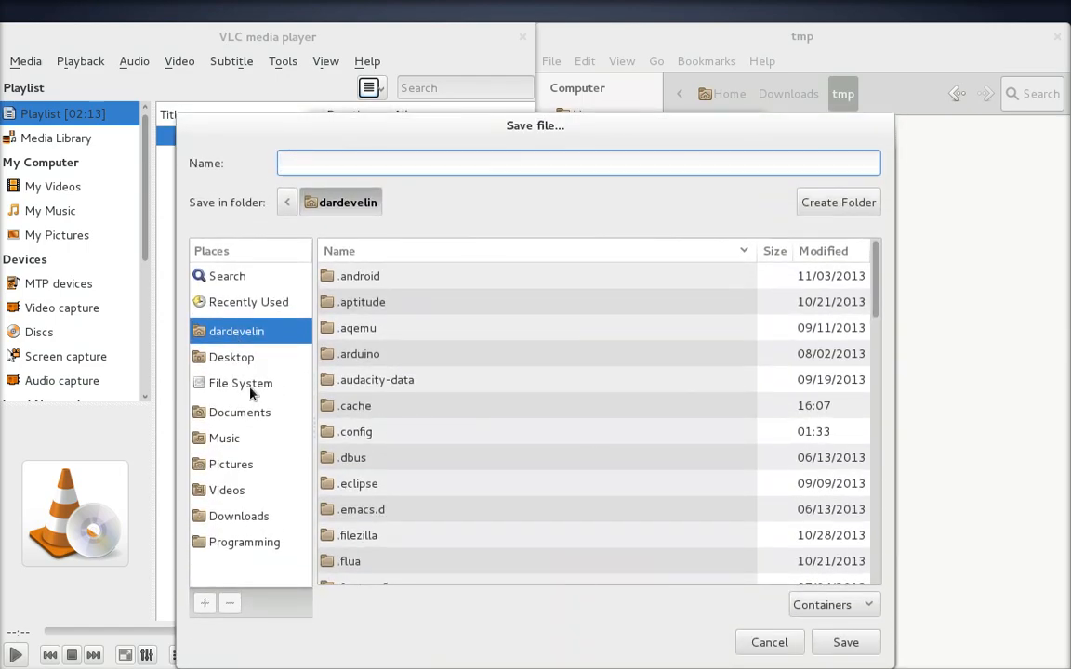
pyautogui.click(238, 516)
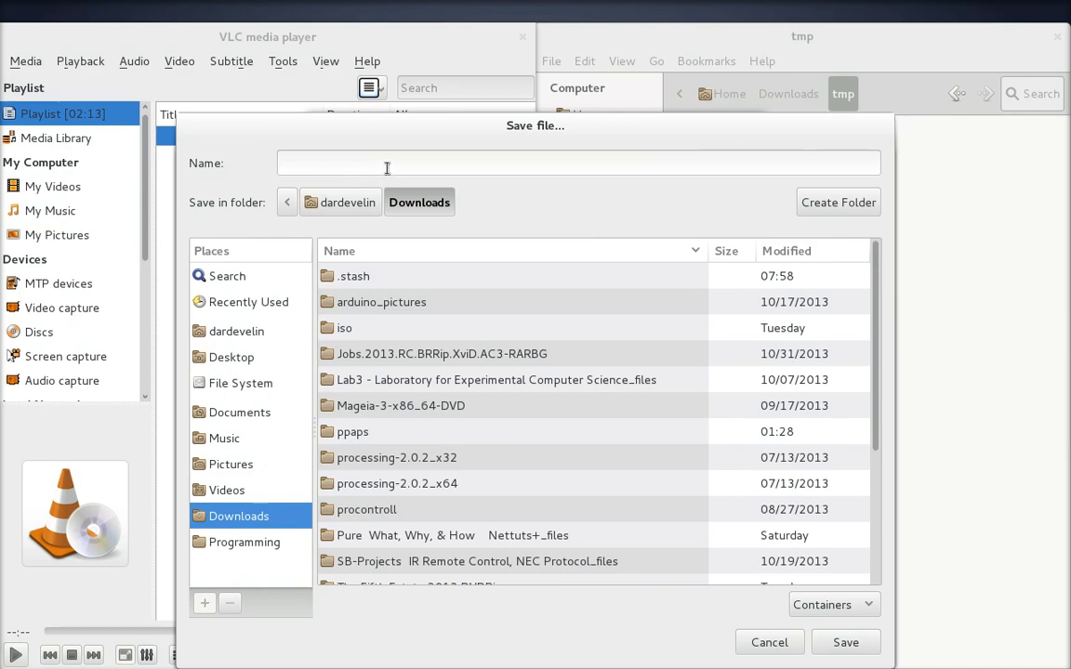
pyautogui.write('tmp')
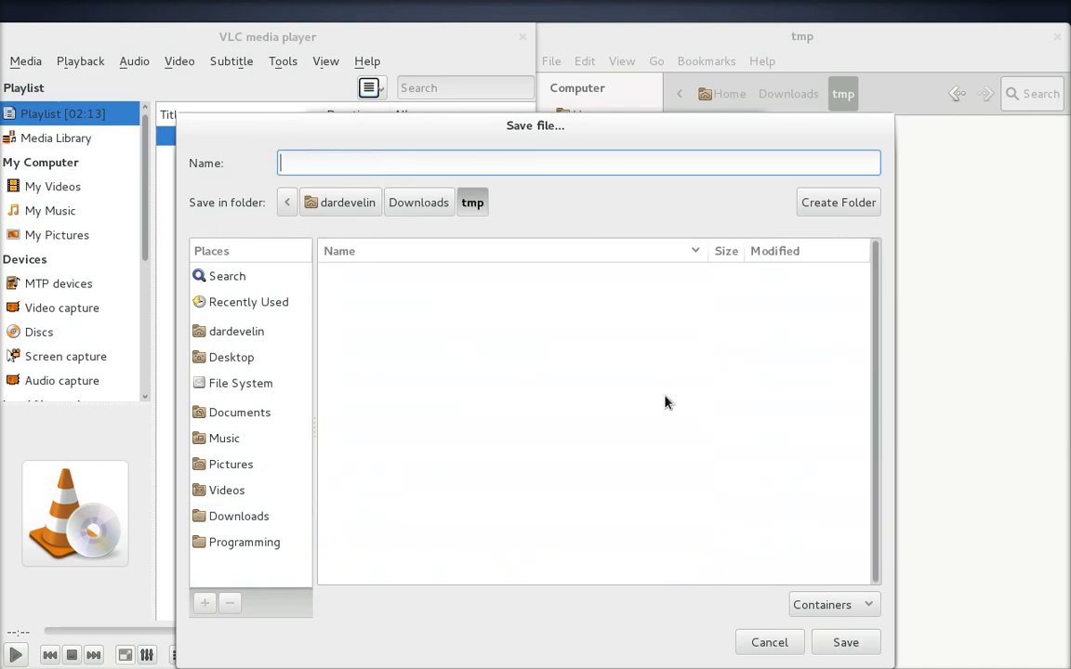
pyautogui.write('ar')
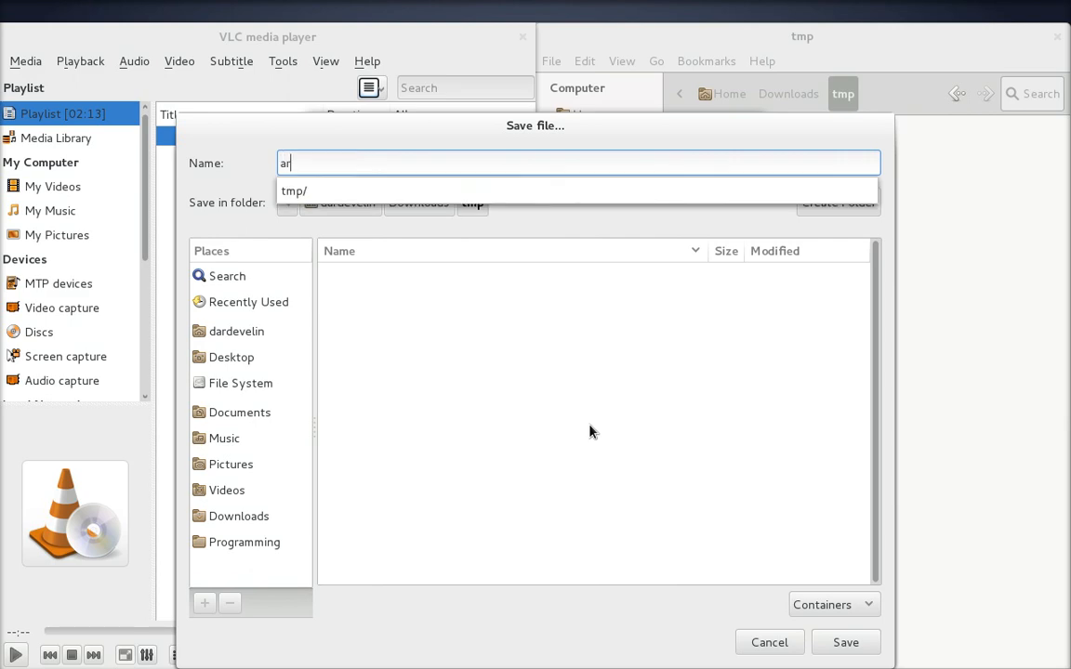
pyautogui.write('udio')
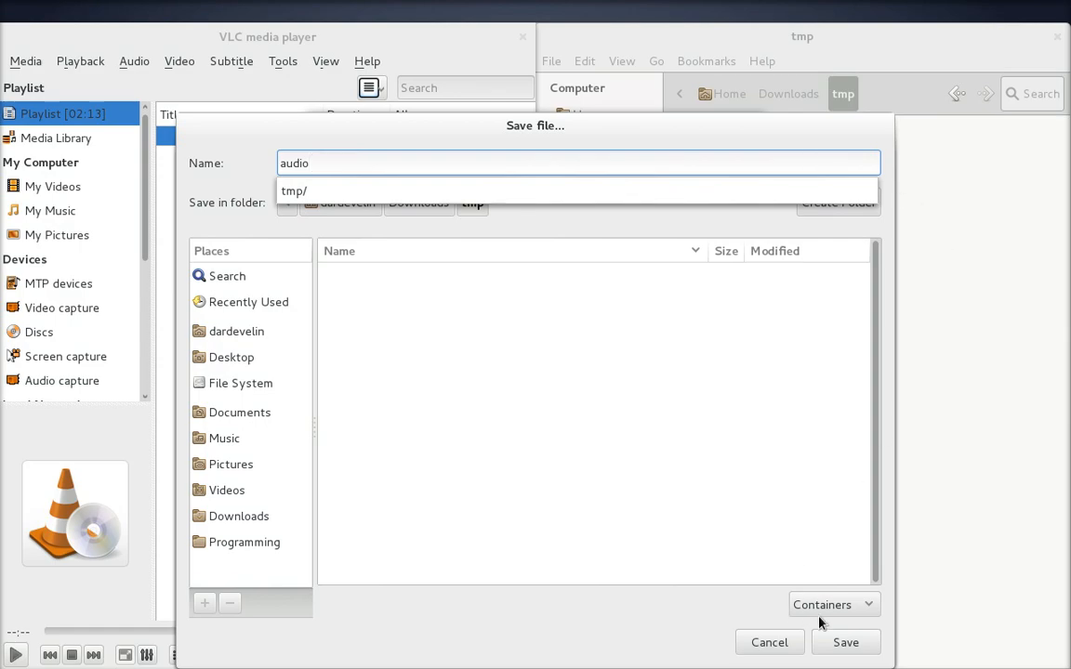
pyautogui.click(844, 643)
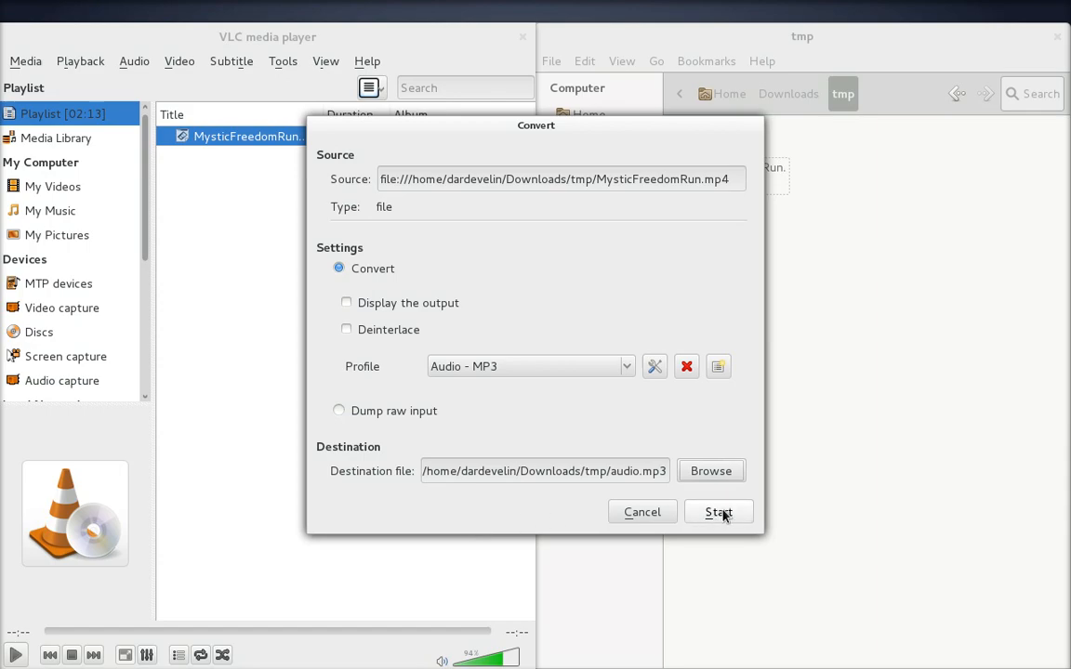
# Run the conversion to produce audio.mp3 and clear the Streaming entry from the playlist
pyautogui.click(717, 513)
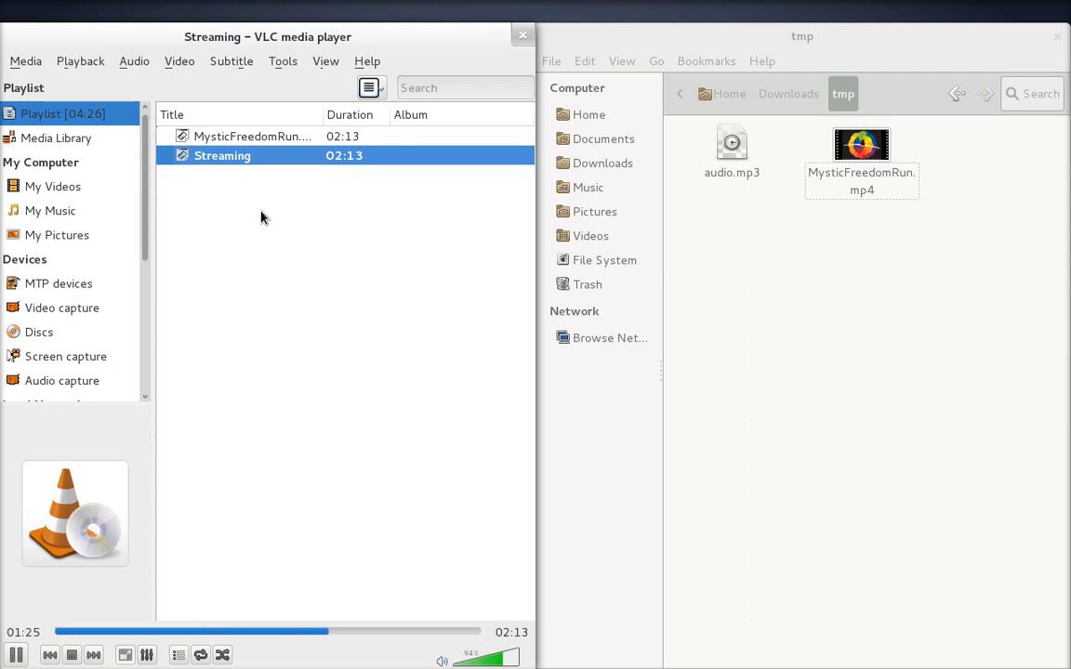
pyautogui.click(70, 655)
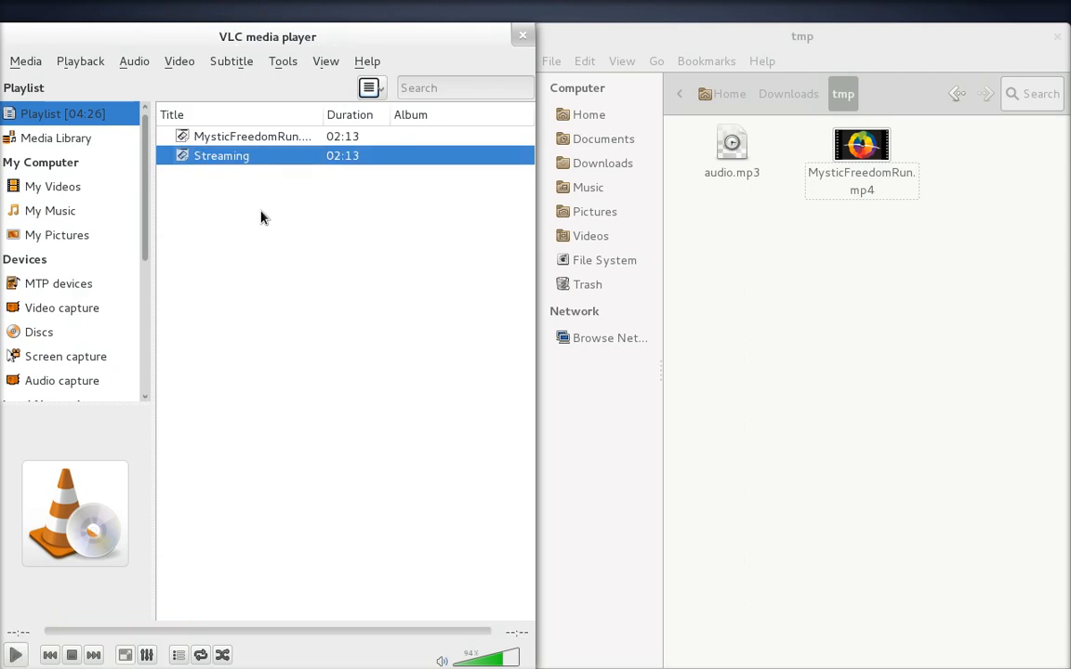
pyautogui.moveTo(395, 651)
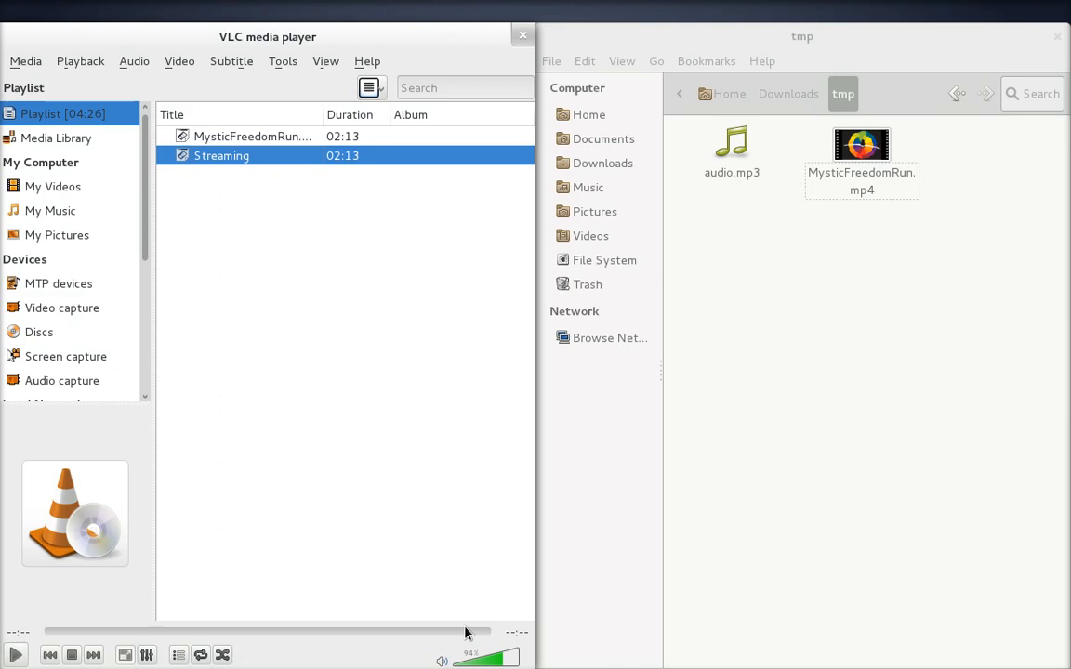
pyautogui.moveTo(465, 162)
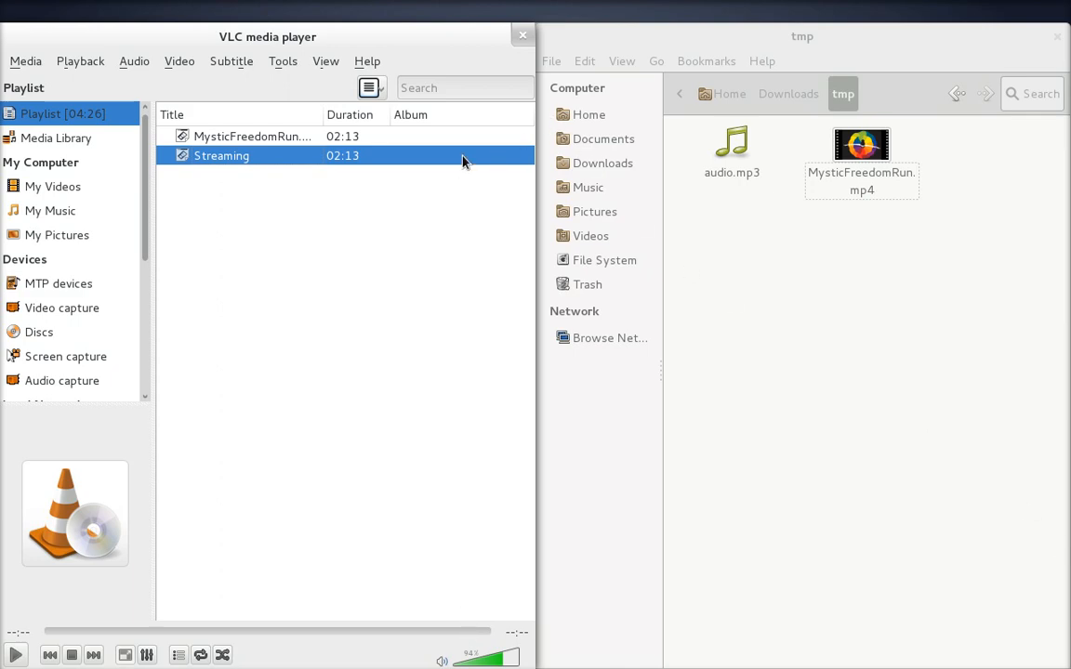
pyautogui.moveTo(465, 156)
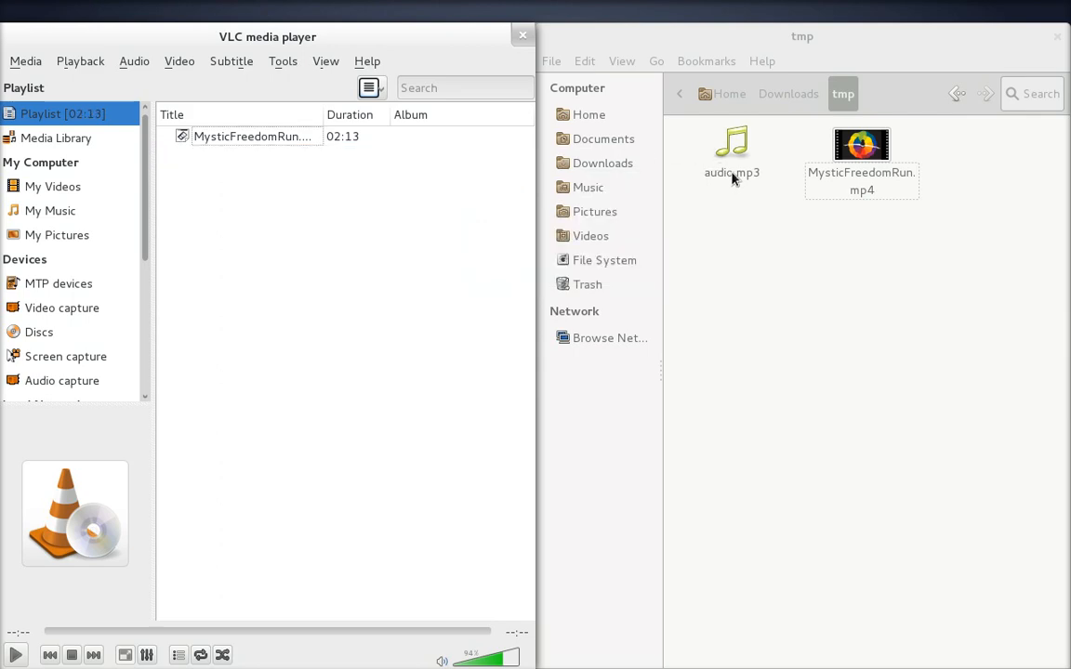
# Play the new audio.mp3 and seek ahead through the track
pyautogui.doubleClick(733, 149)
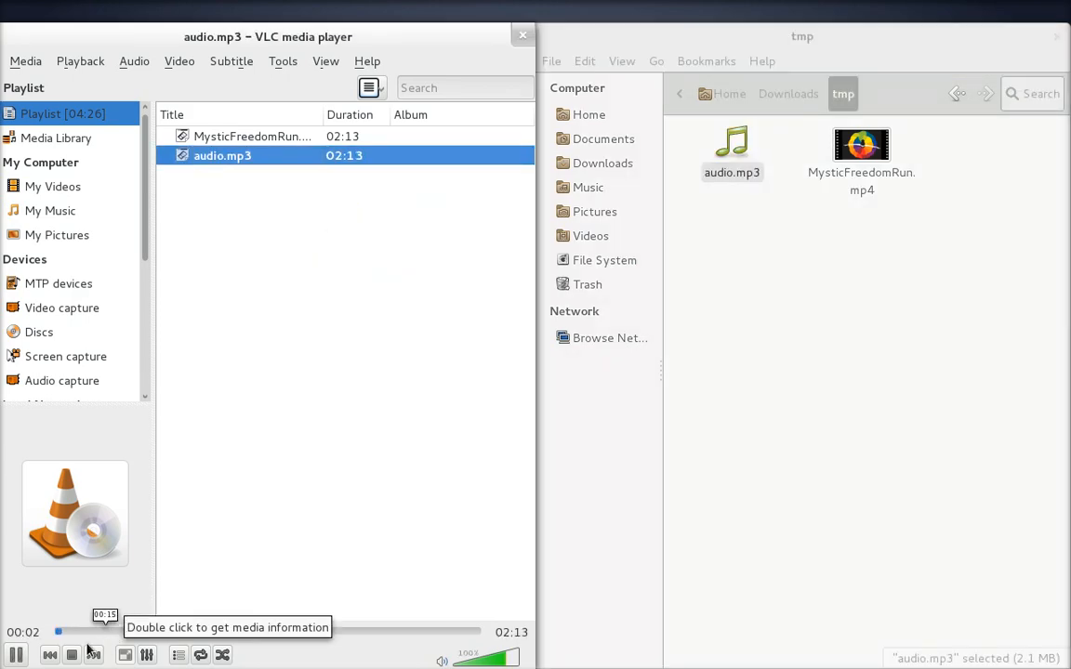
pyautogui.click(127, 632)
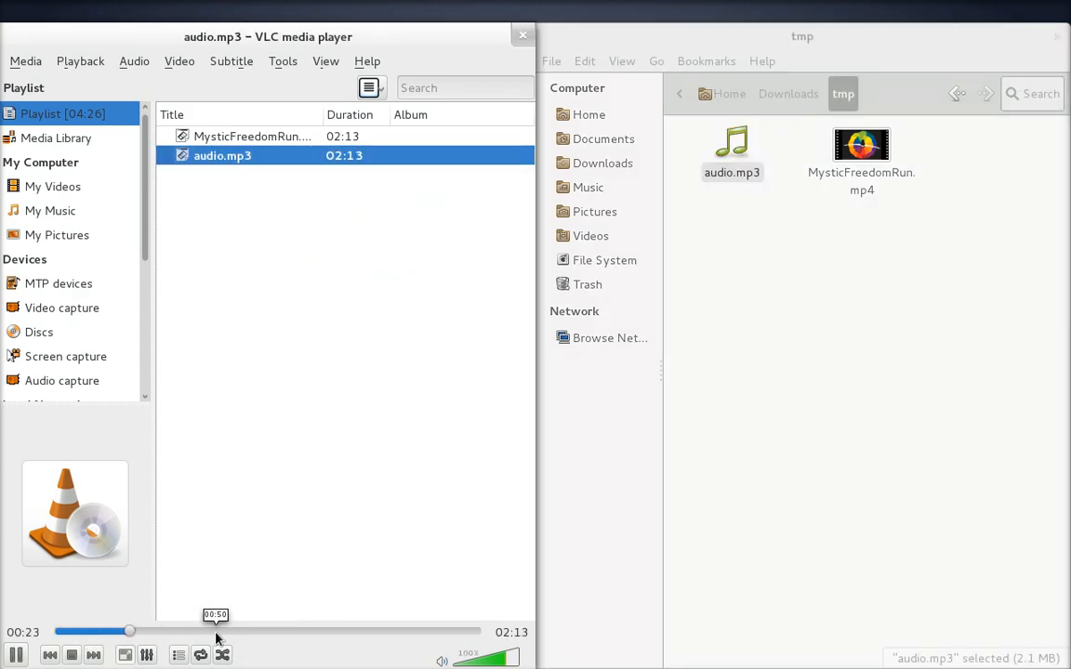
pyautogui.moveTo(131, 633); pyautogui.dragTo(259, 632)
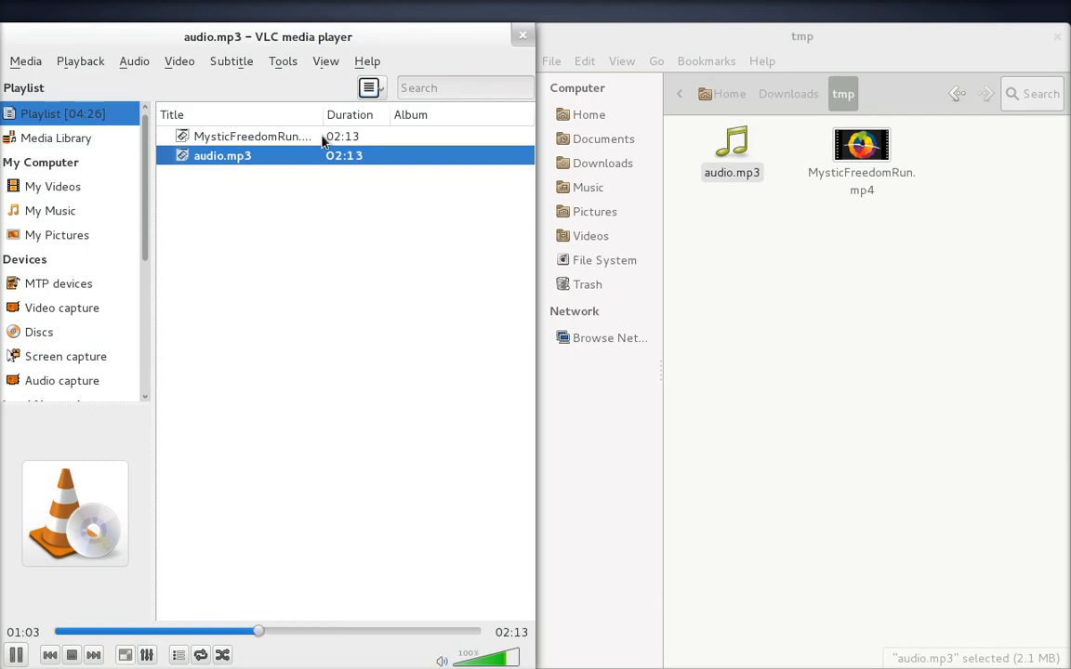
# Play the original MysticFreedomRun.mp4 again with the playlist shown
pyautogui.doubleClick(253, 135)
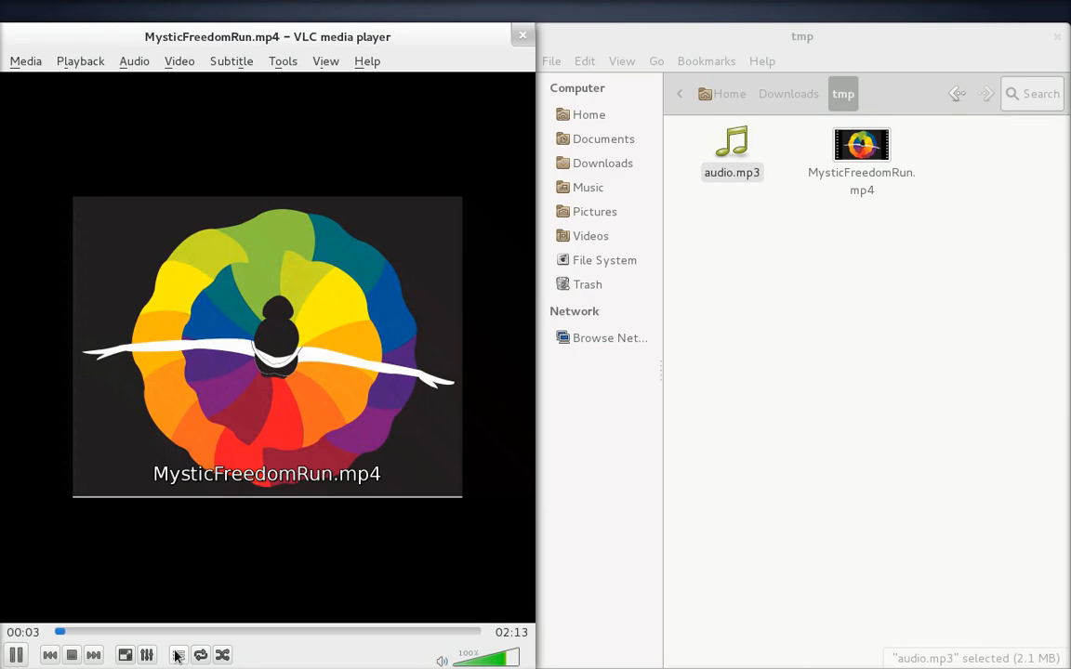
pyautogui.click(178, 655)
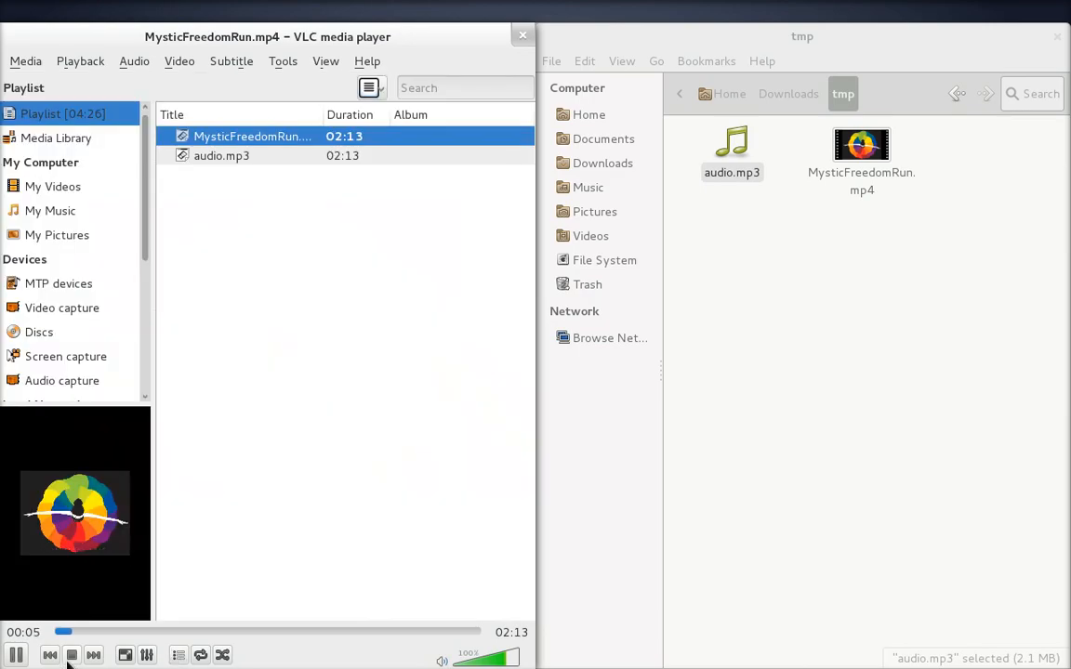